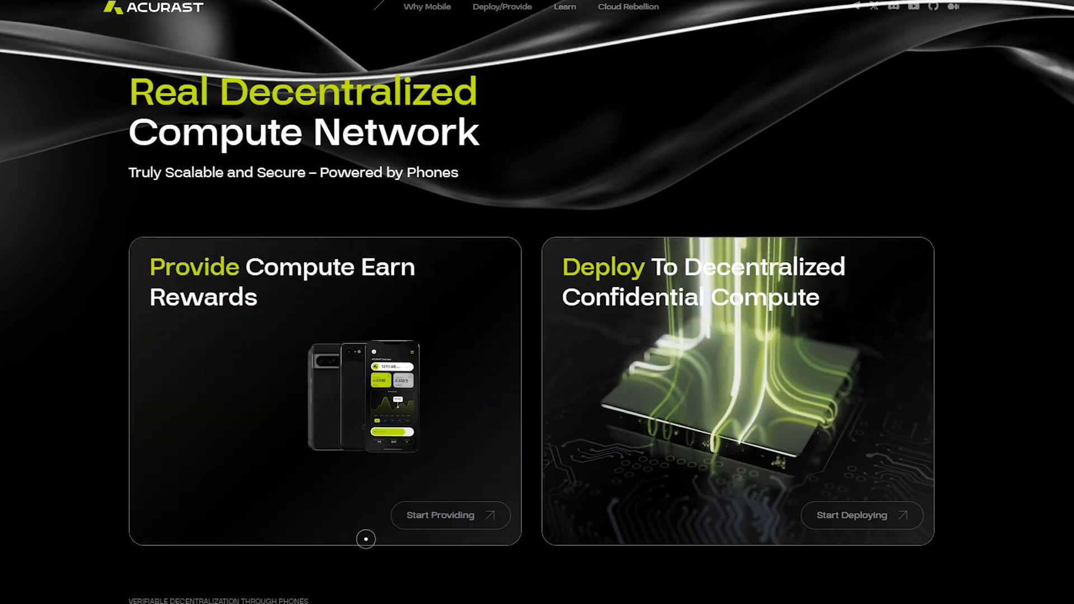
pyautogui.scroll(-3)
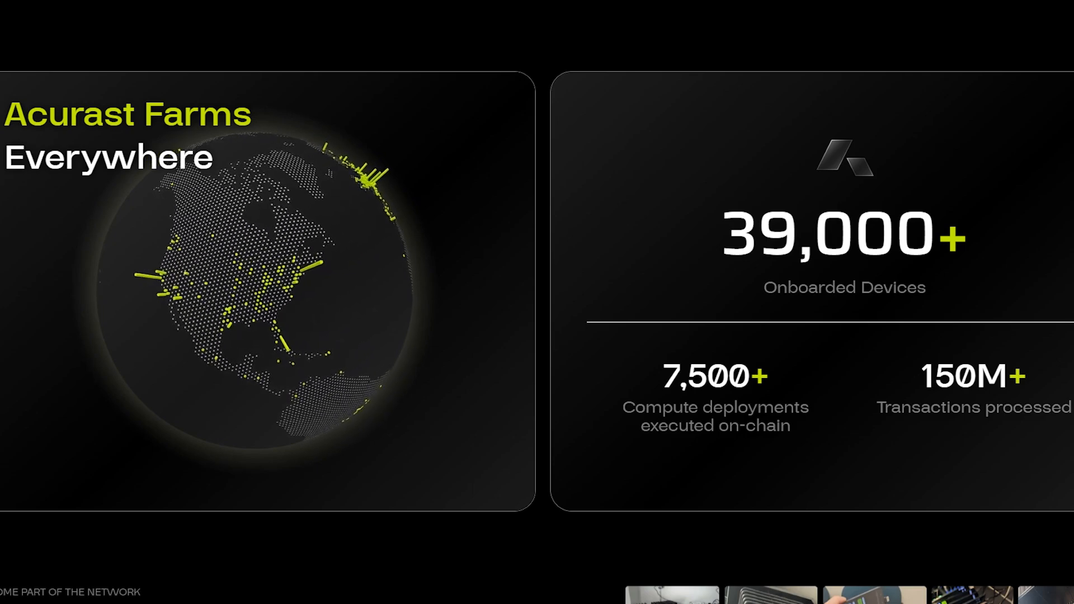